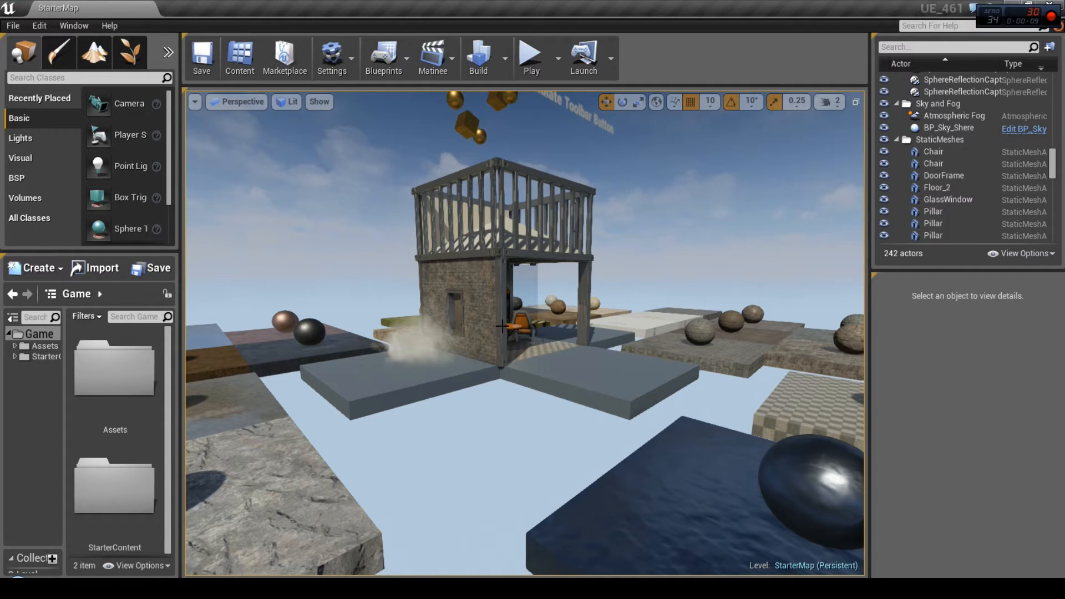
pyautogui.moveTo(685, 203)
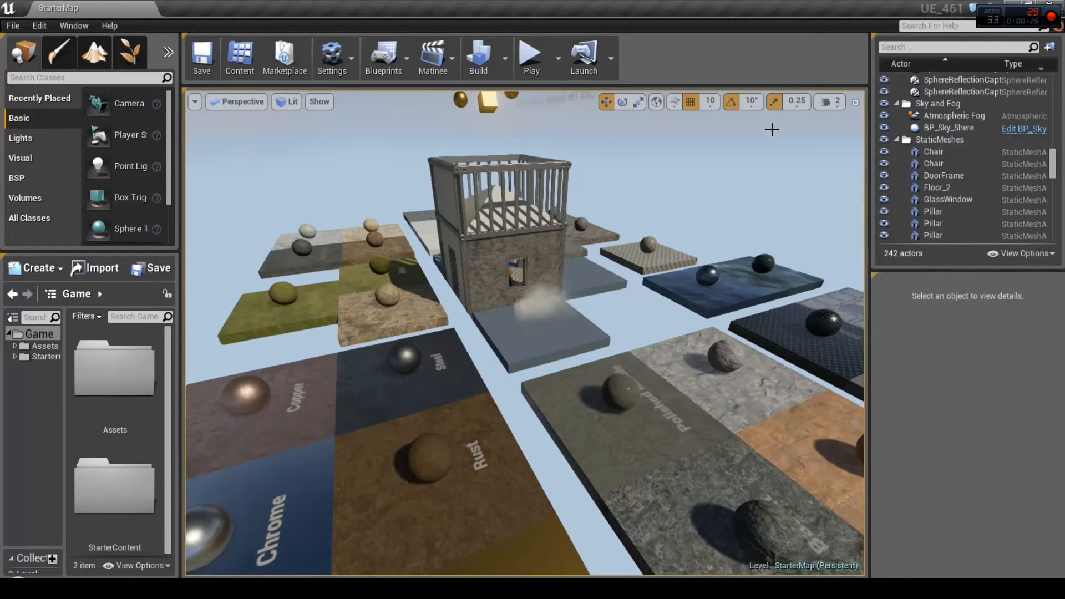
# Step: Raise the viewport camera speed to 5 while flying over the StarterMap platforms
pyautogui.click(825, 102)
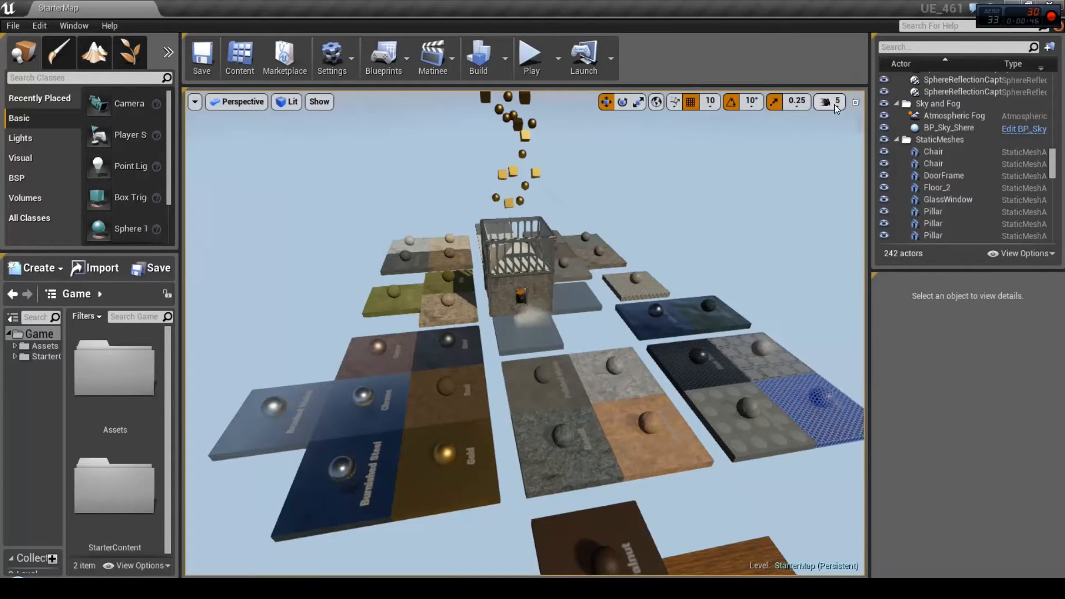
pyautogui.click(829, 103)
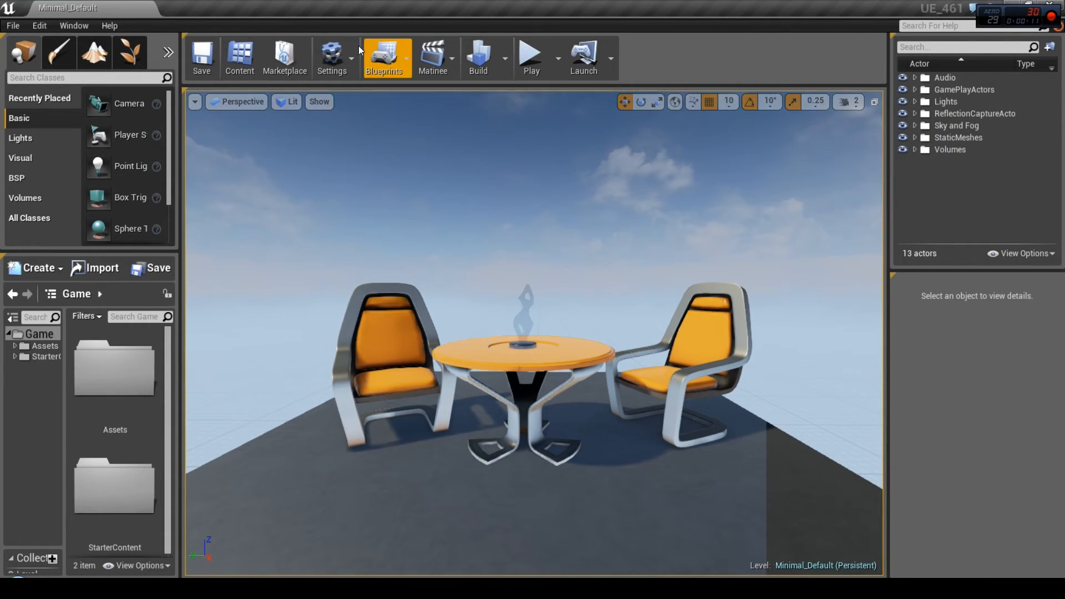
pyautogui.moveTo(470, 58)
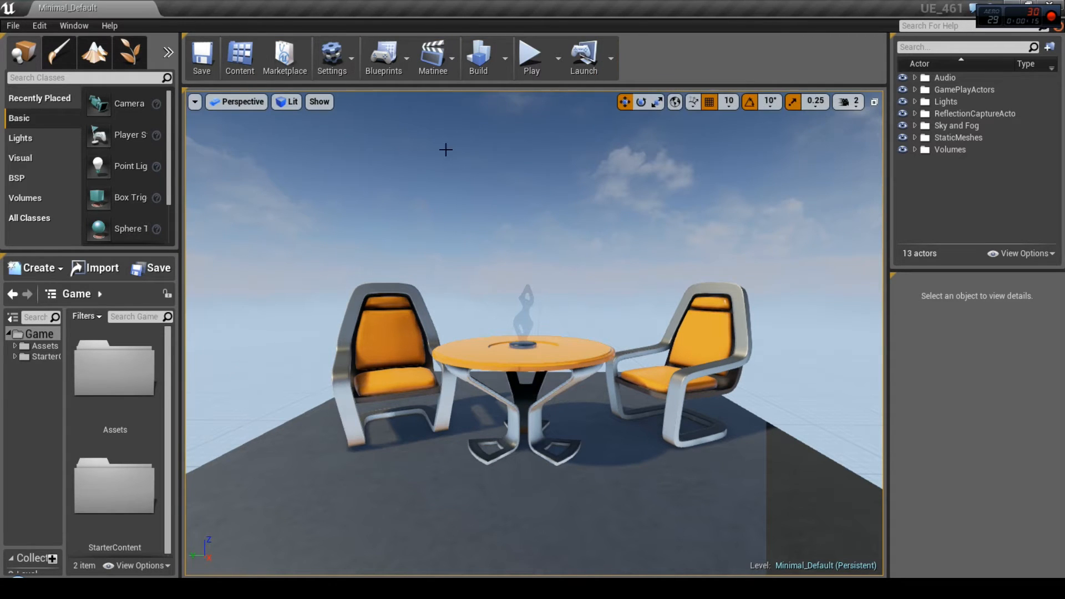
# Step: Show the Edit menu's editing and configuration commands over the Minimal_Default level
pyautogui.click(36, 26)
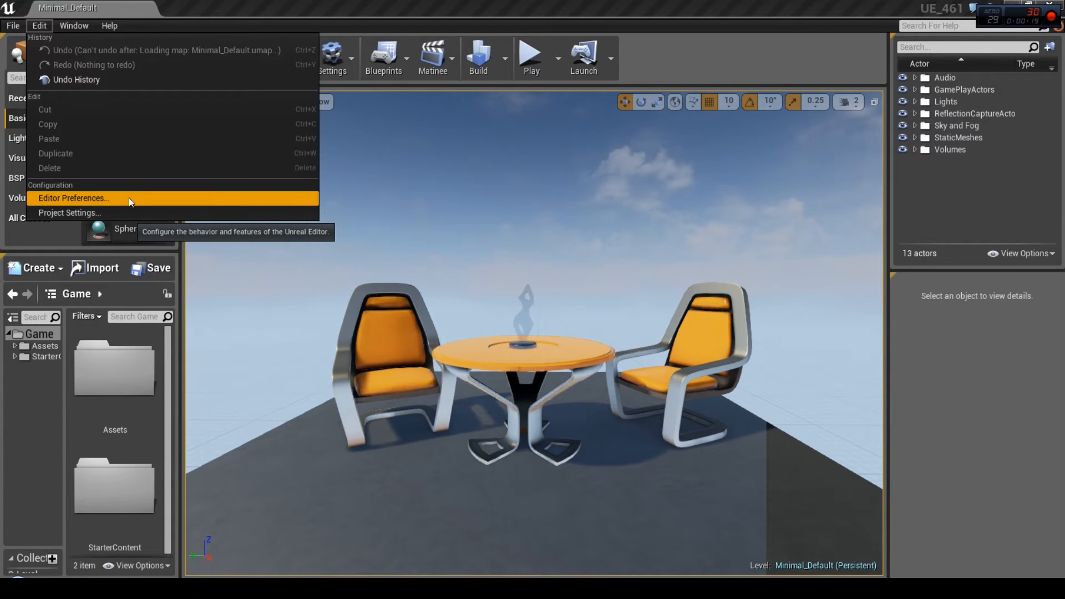
# Step: Enable Use Small Tool Bar Icons in Editor Preferences via the 'icons' search, then close the window
pyautogui.click(73, 199)
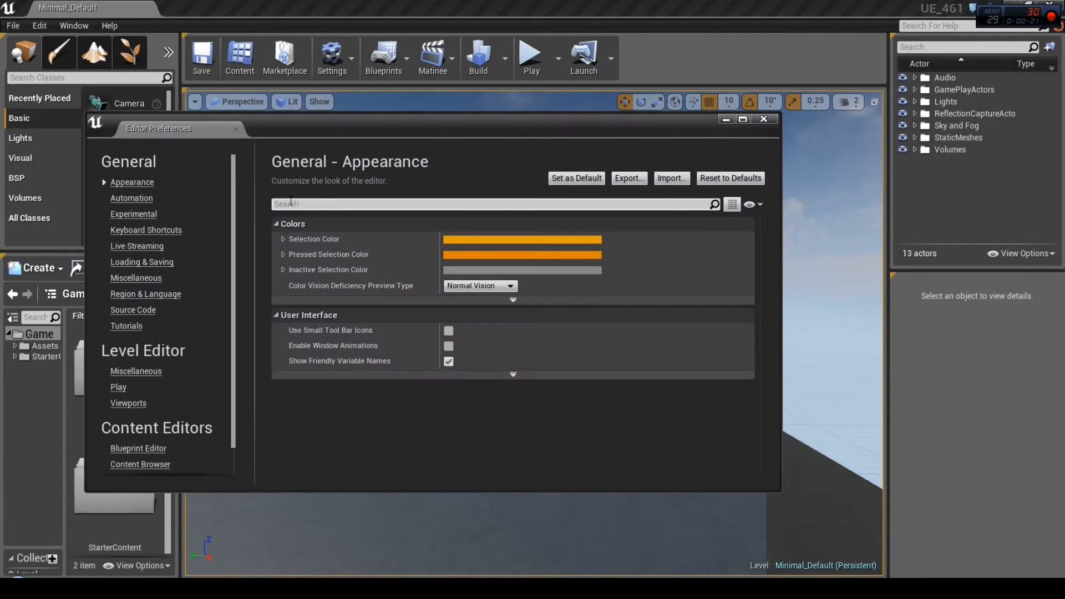
pyautogui.write('icons')
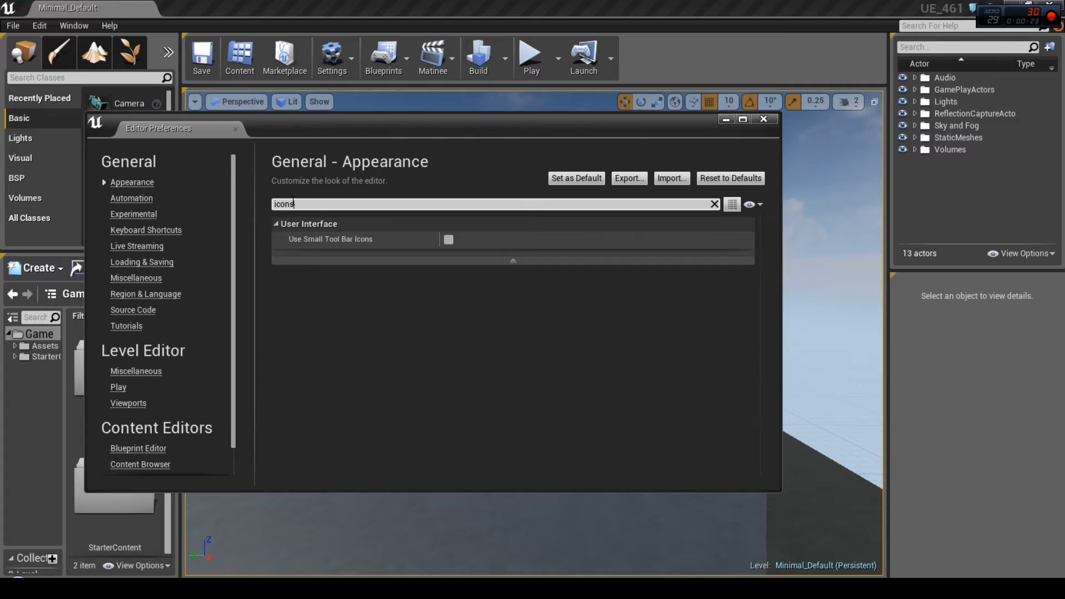
pyautogui.moveTo(449, 241)
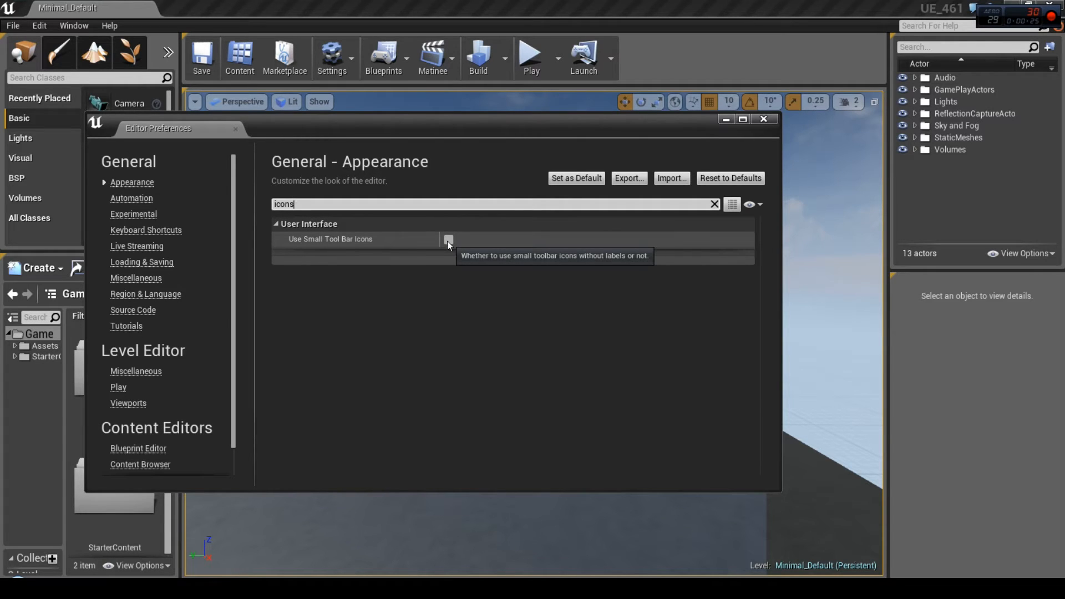
pyautogui.click(448, 239)
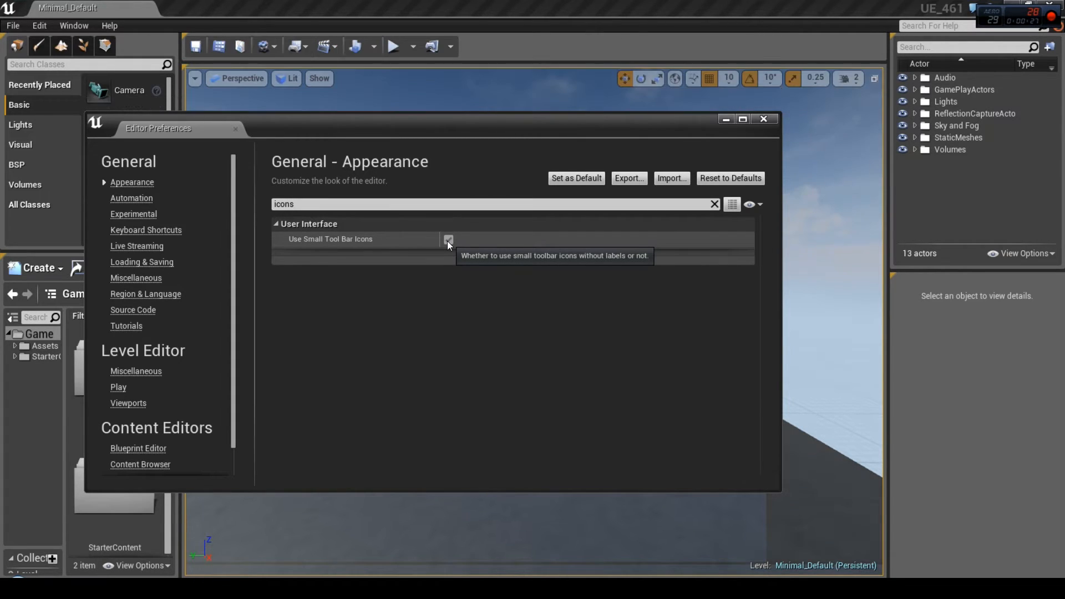
pyautogui.click(448, 239)
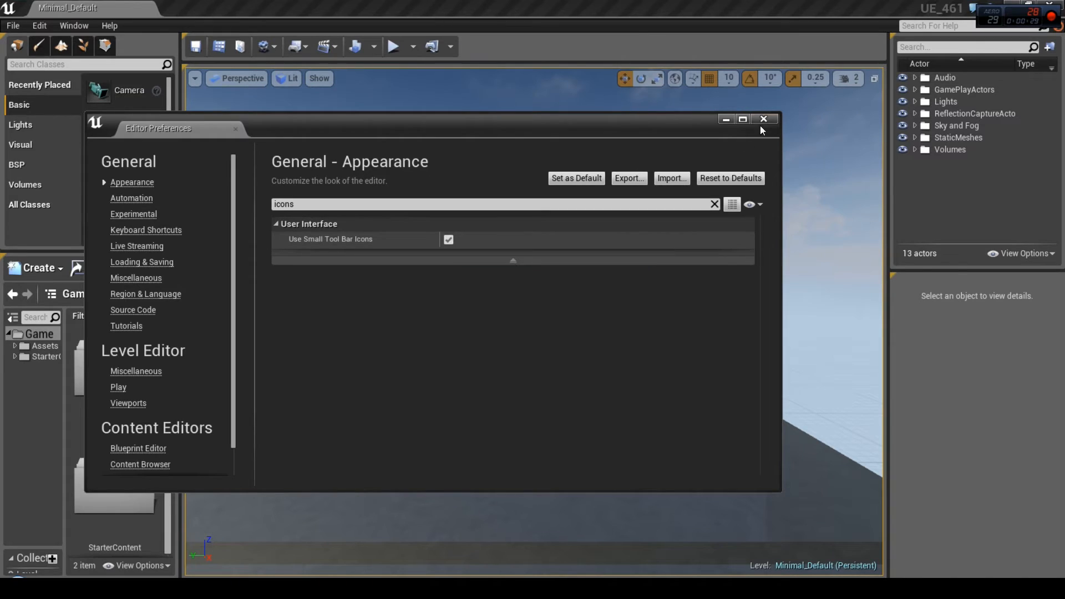
pyautogui.click(764, 118)
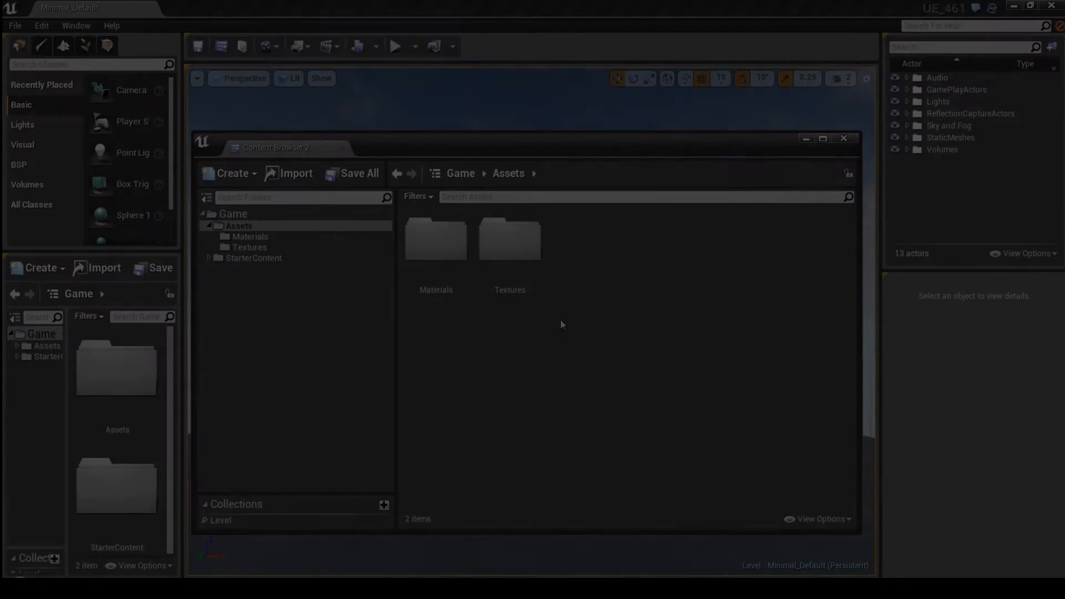
pyautogui.moveTo(524, 254)
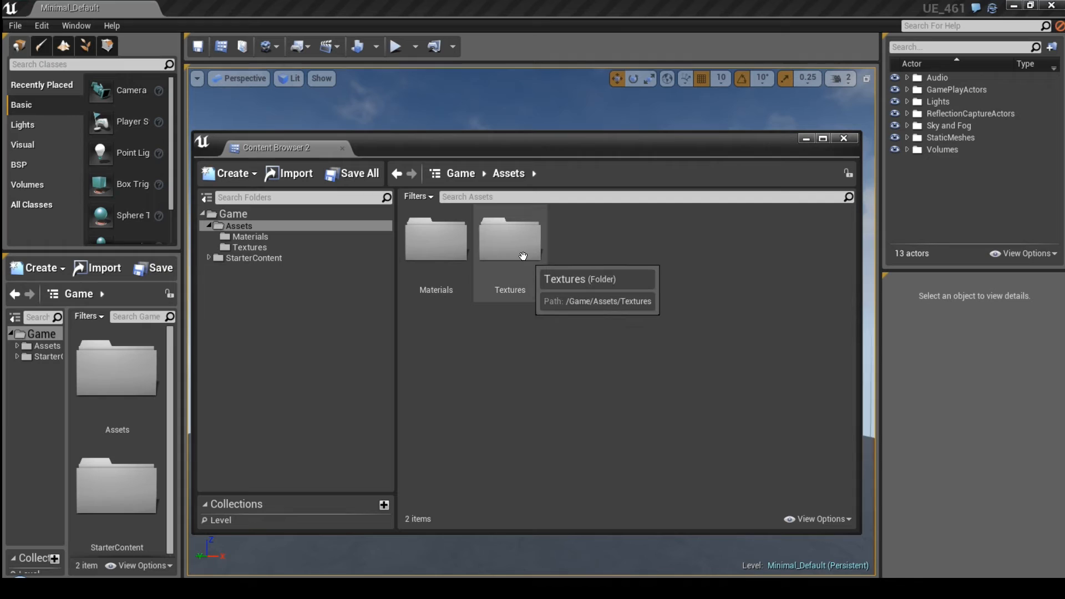
pyautogui.moveTo(520, 250)
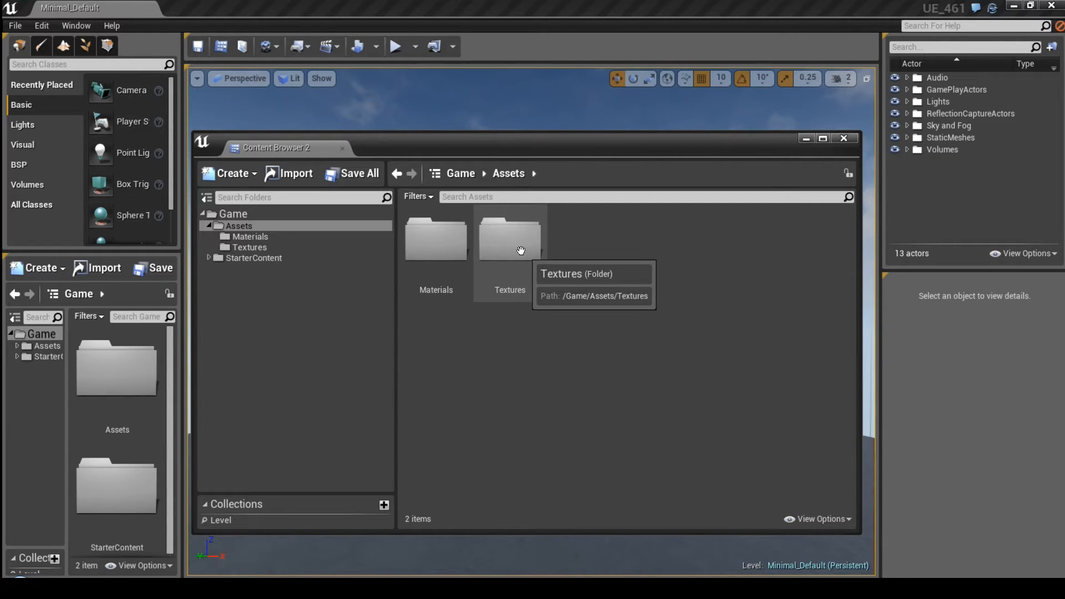
pyautogui.moveTo(509, 246)
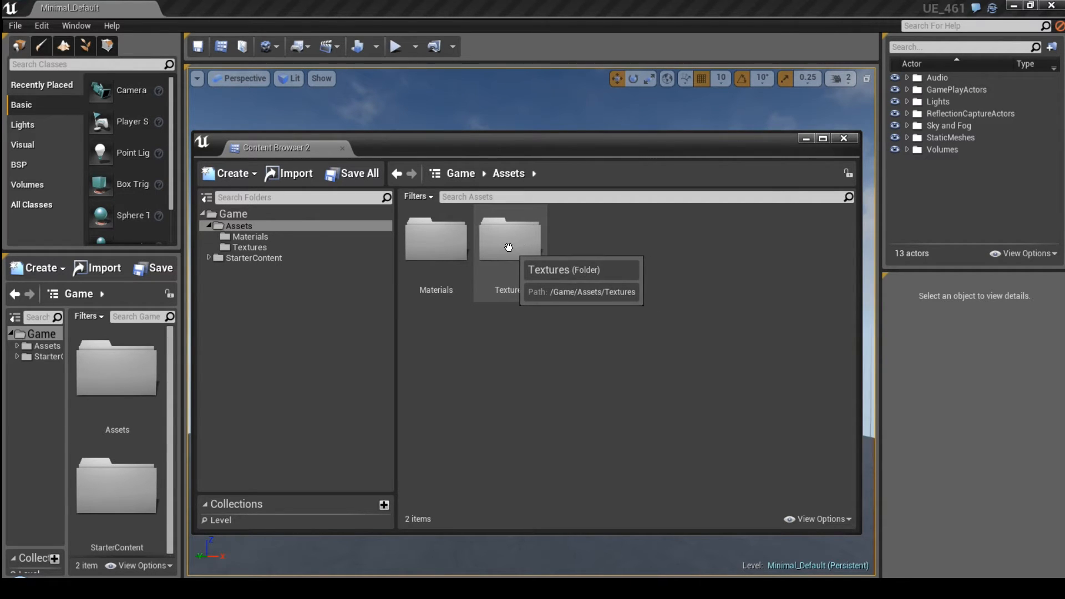
# Step: Preview texture_1 and texture_3 from the Textures folder in the Texture Editor and close each preview
pyautogui.doubleClick(509, 238)
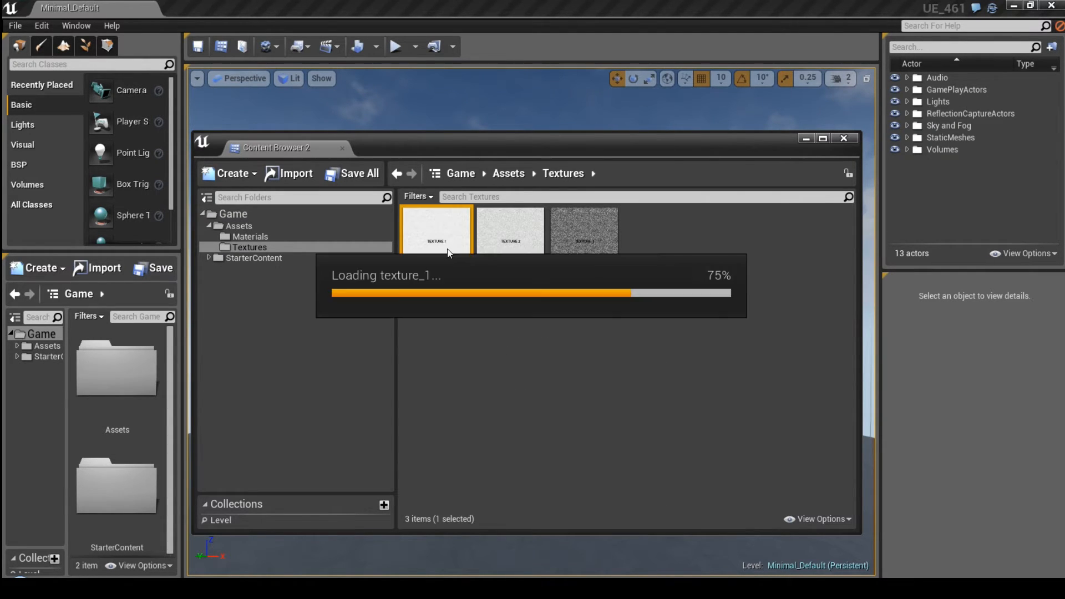
pyautogui.doubleClick(436, 229)
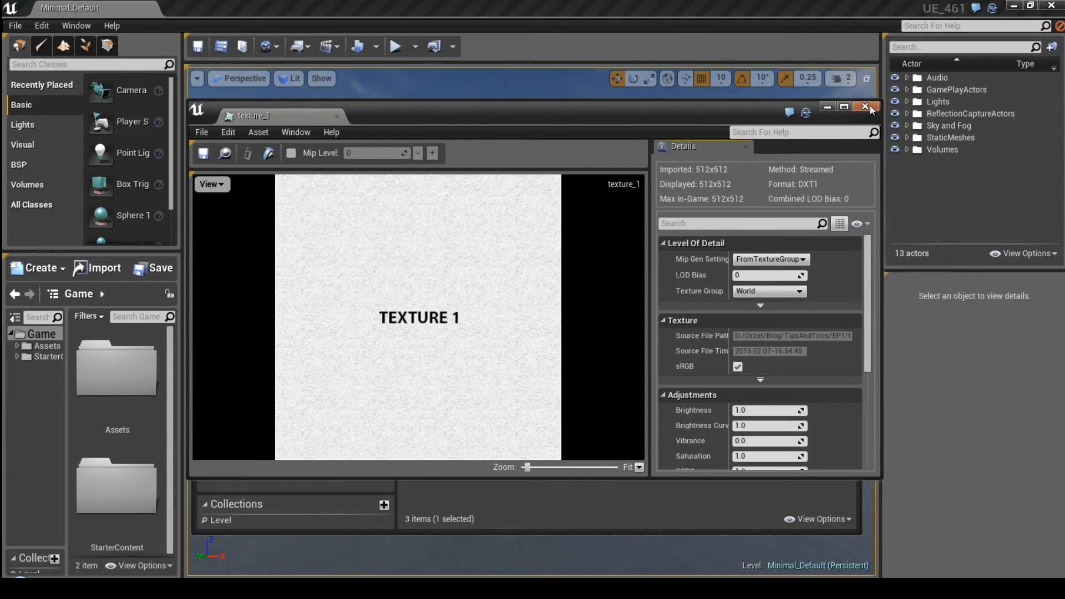
pyautogui.click(865, 107)
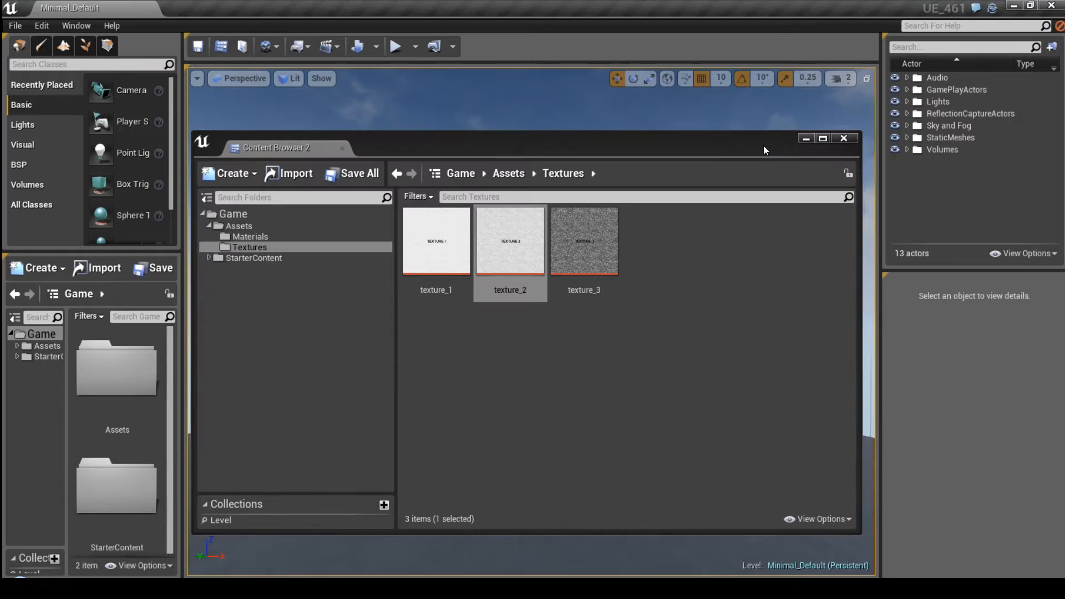
pyautogui.doubleClick(584, 241)
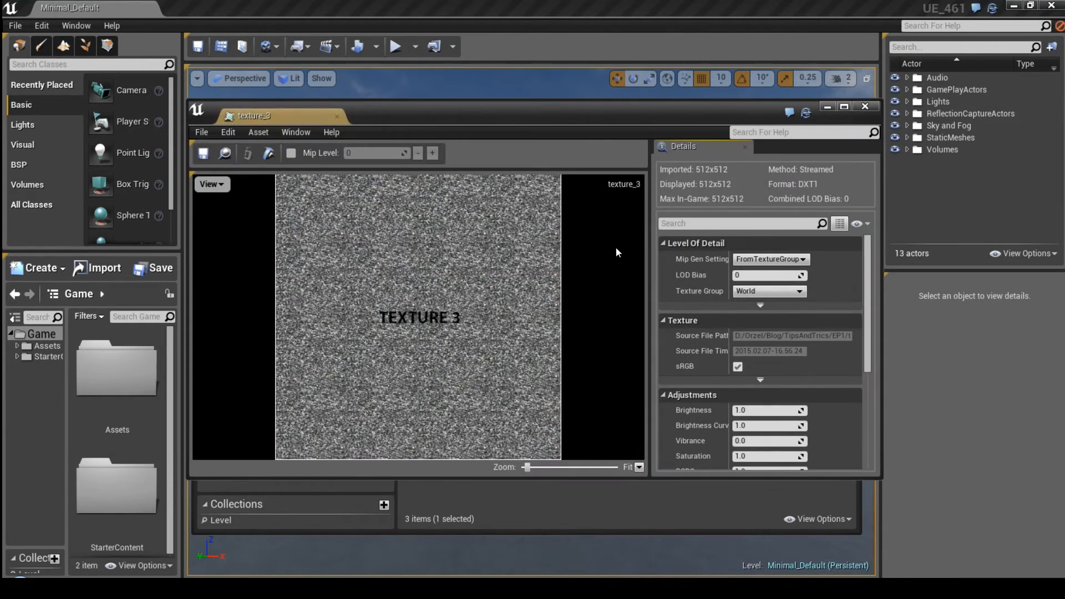
pyautogui.click(865, 106)
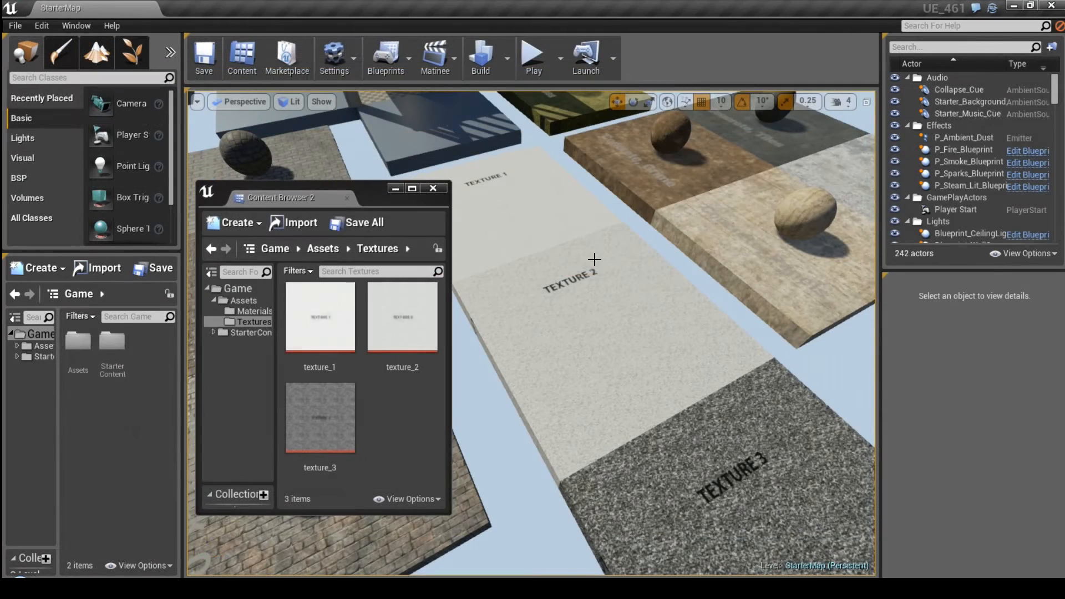
# Step: Select texture_3 and the TEXTURE 3 floor tile Floor_14 to show its material in Details
pyautogui.moveTo(280, 197); pyautogui.dragTo(279, 192)
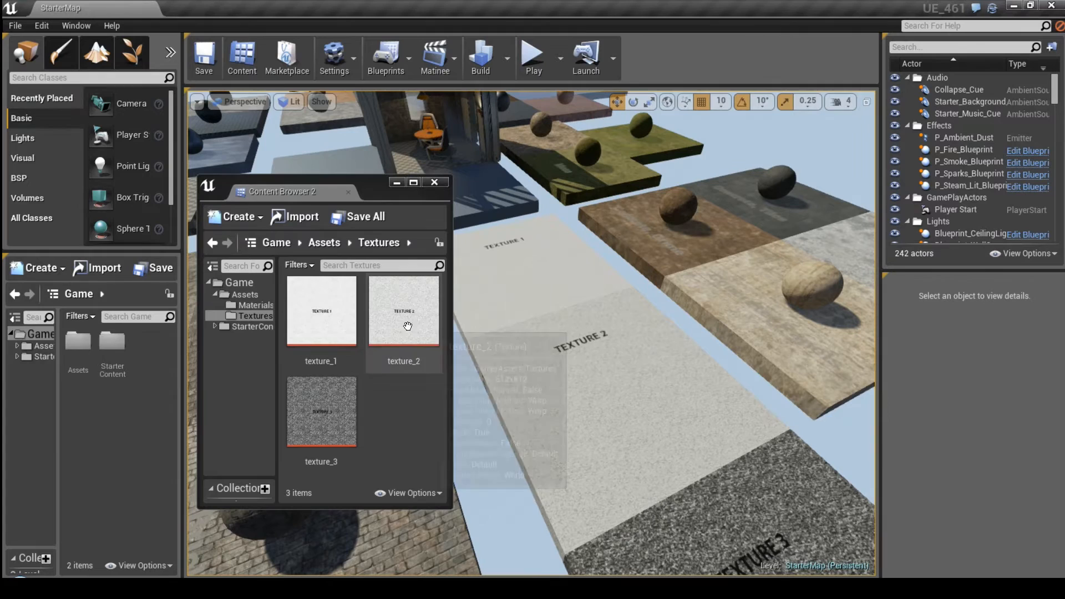
pyautogui.moveTo(377, 404)
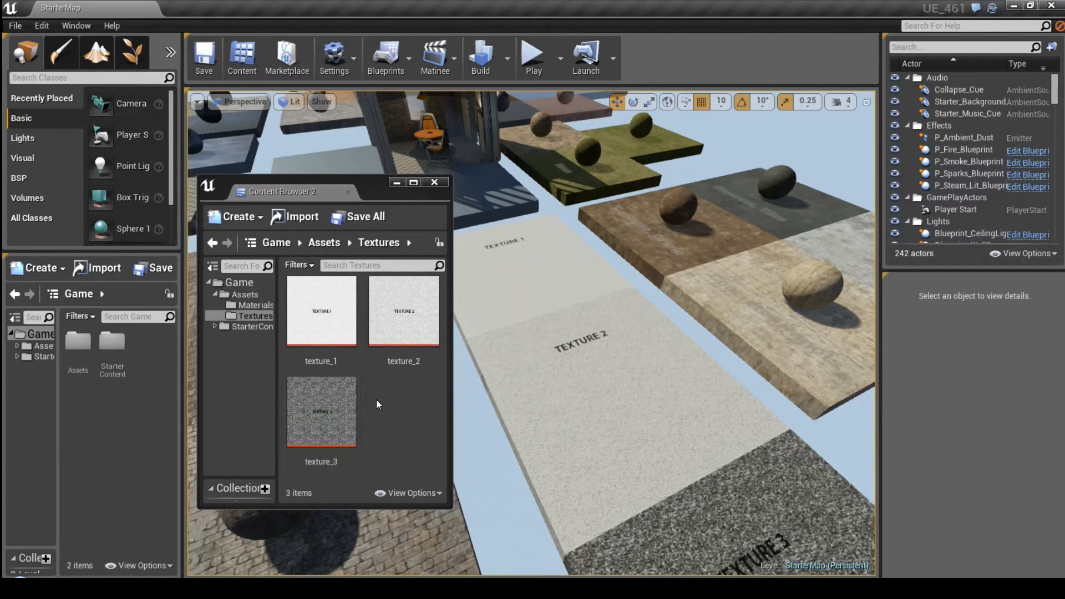
pyautogui.moveTo(405, 315)
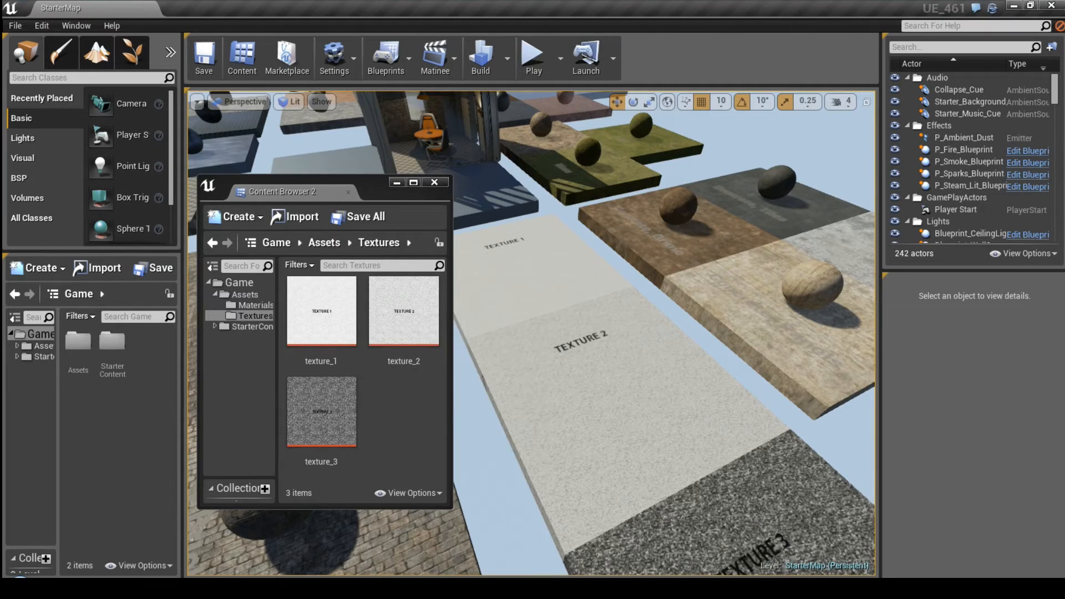
pyautogui.click(320, 411)
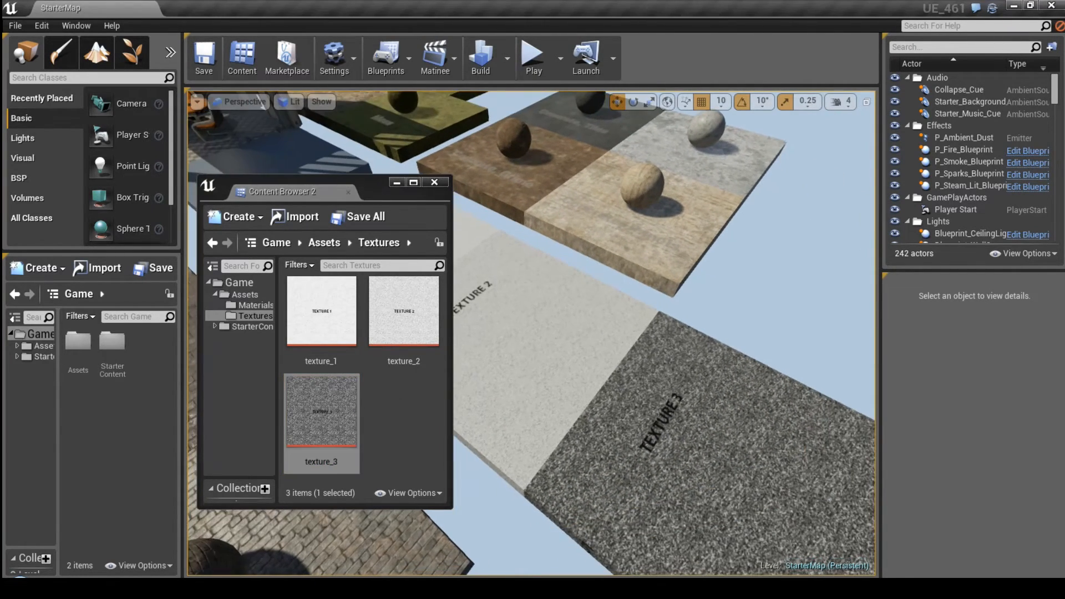
pyautogui.click(701, 430)
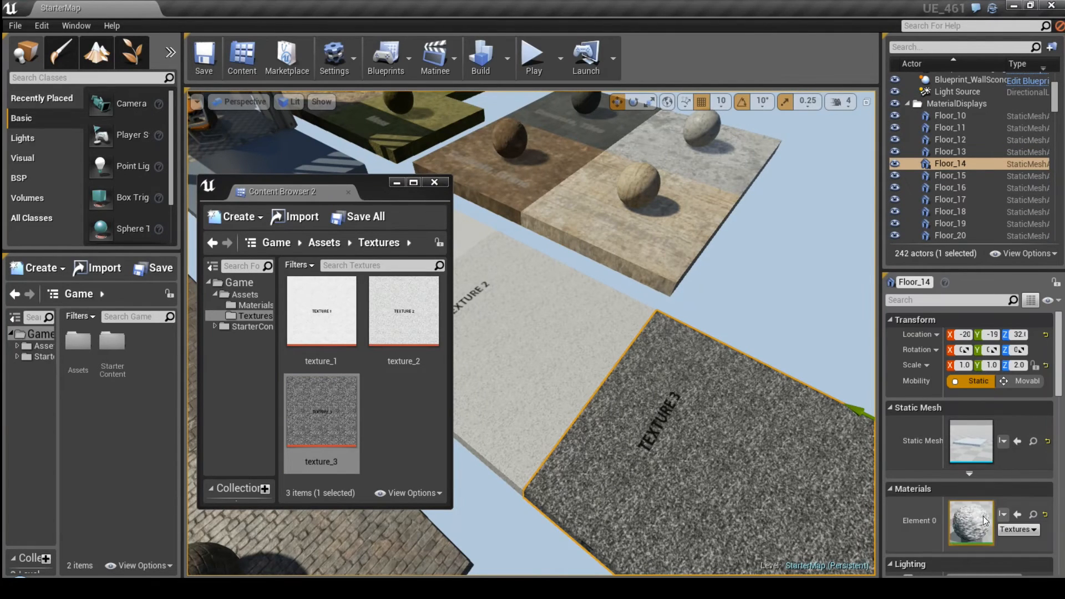
pyautogui.click(321, 410)
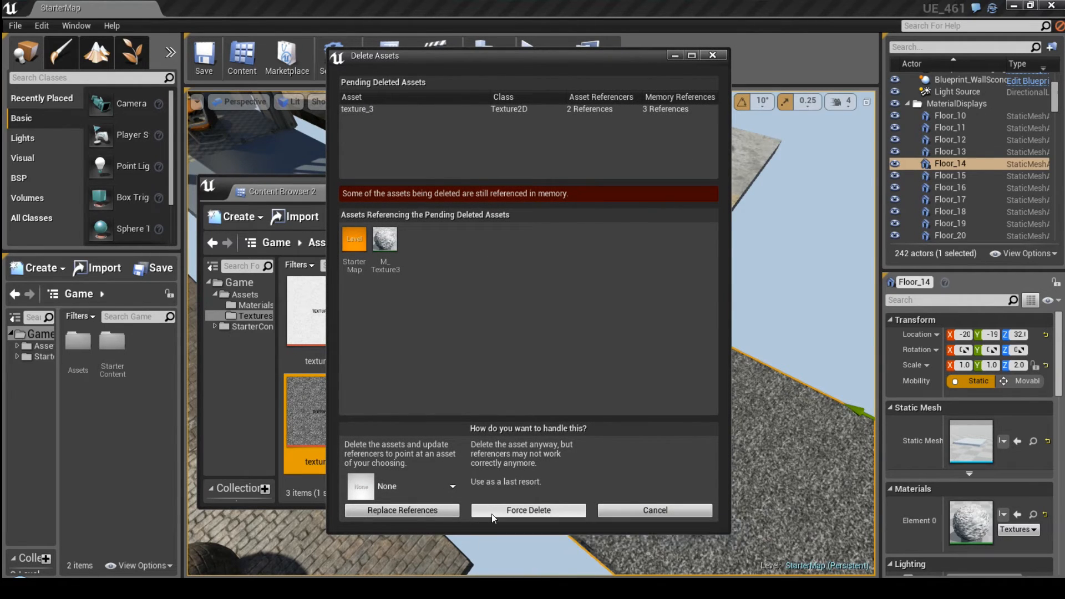
pyautogui.moveTo(624, 514)
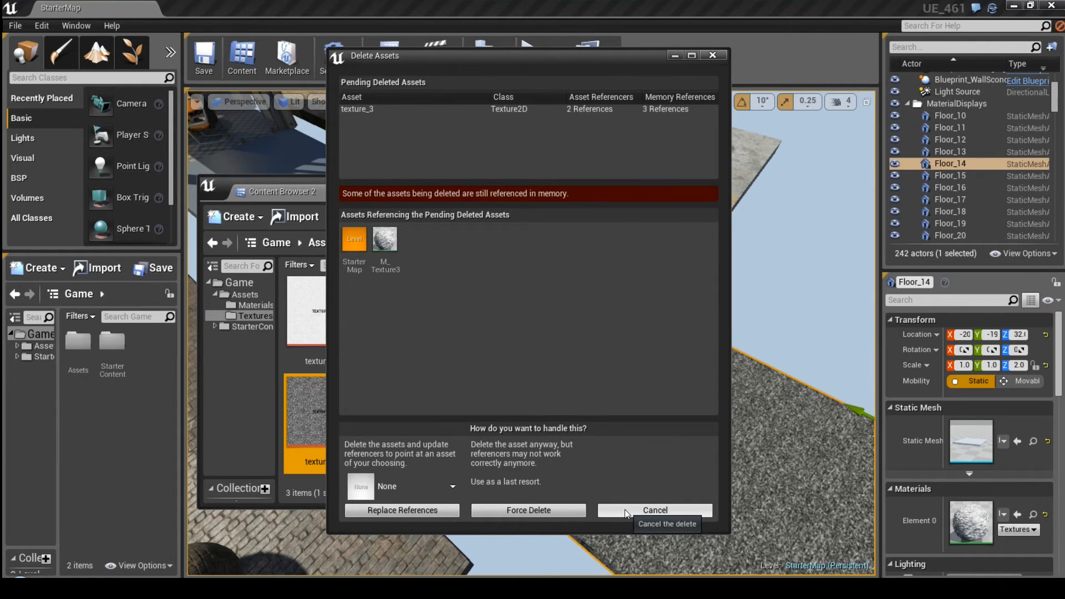
pyautogui.click(655, 510)
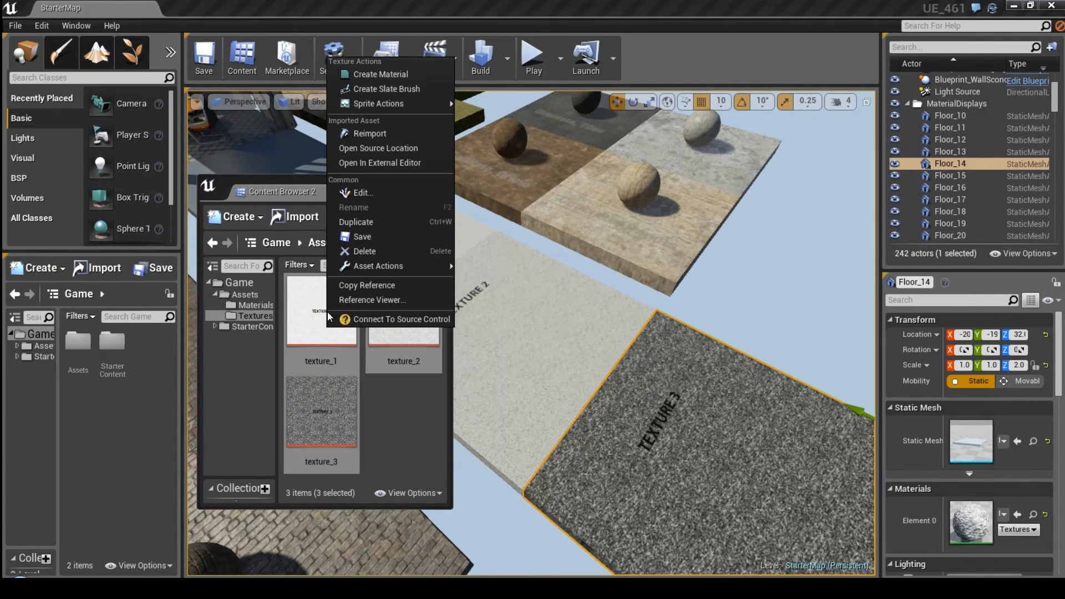
pyautogui.moveTo(377, 266)
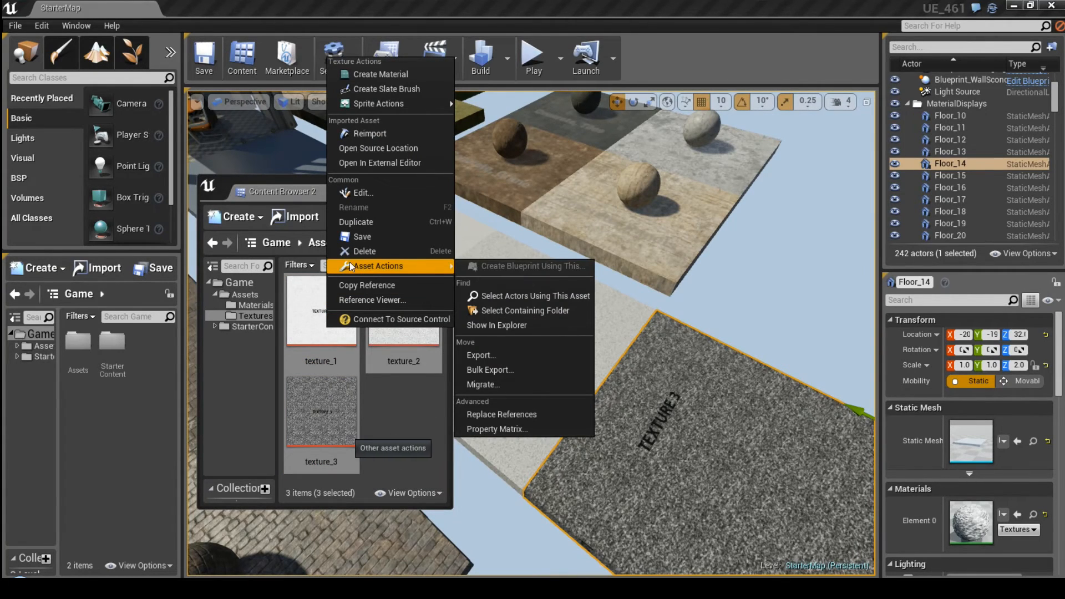
pyautogui.moveTo(553, 415)
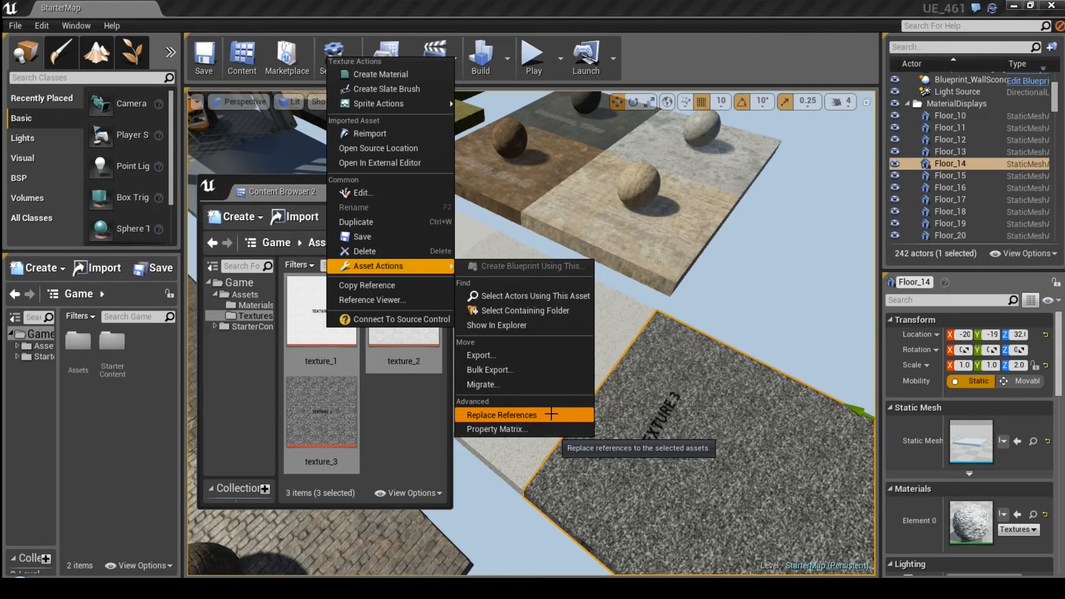
# Step: Consolidate texture_1 and texture_2 into texture_3 via Replace References, leaving only texture_3
pyautogui.click(501, 415)
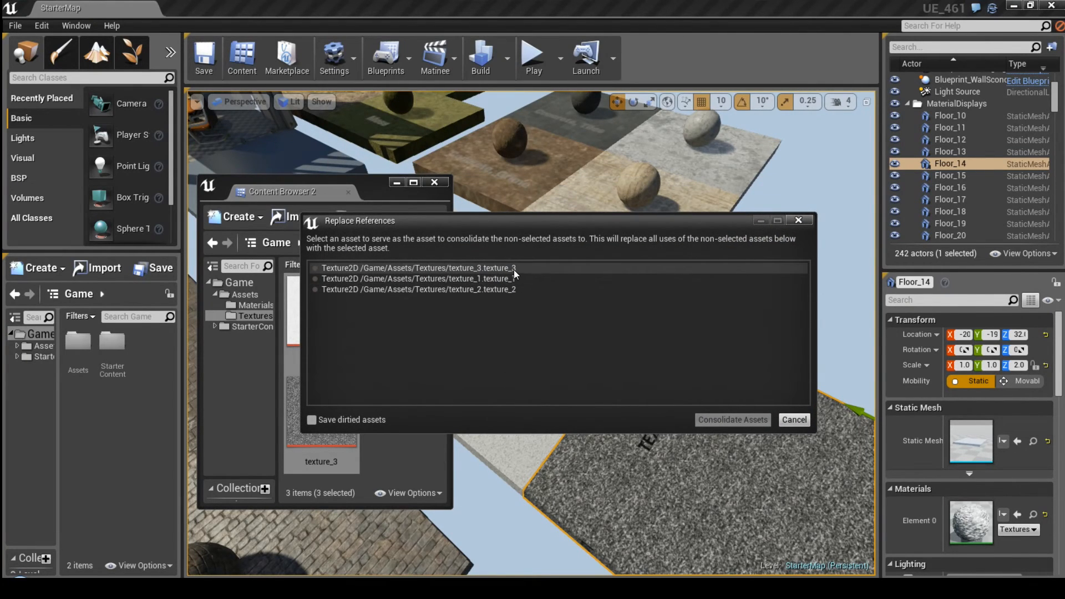
pyautogui.moveTo(515, 233)
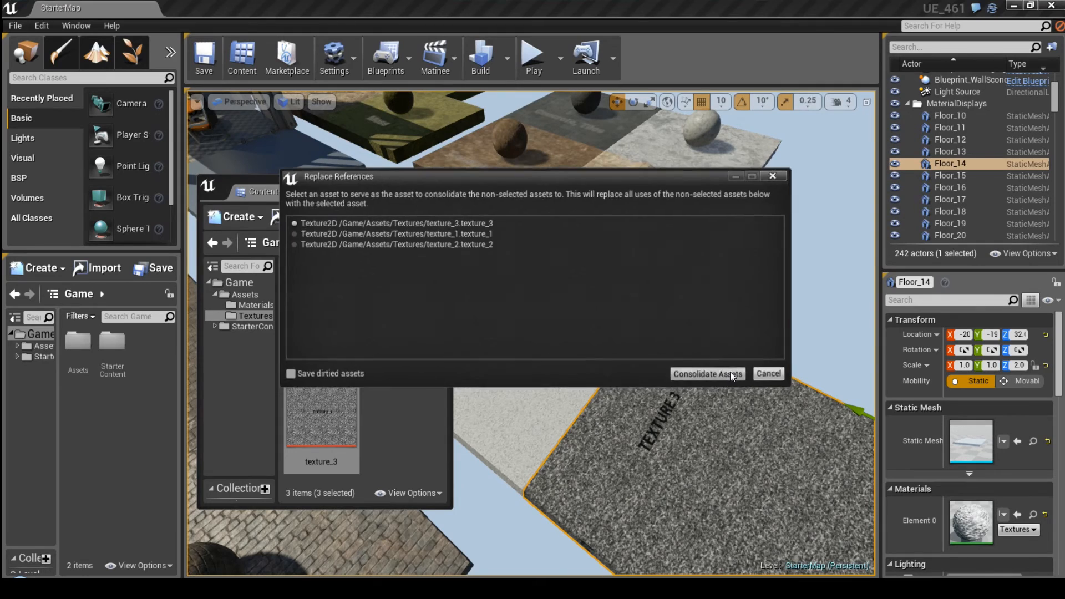
pyautogui.click(707, 374)
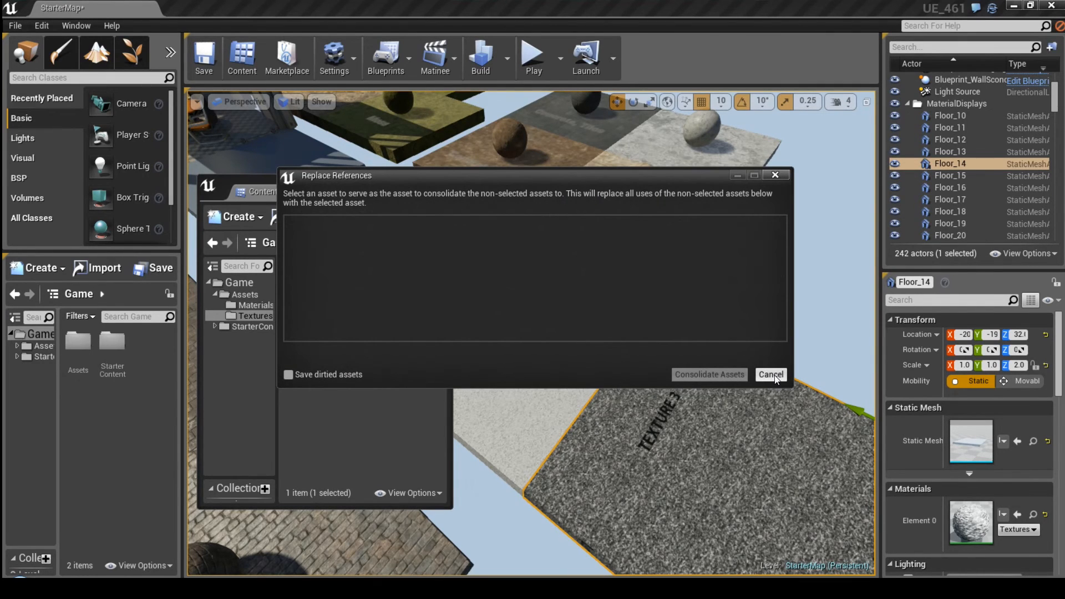
pyautogui.click(771, 375)
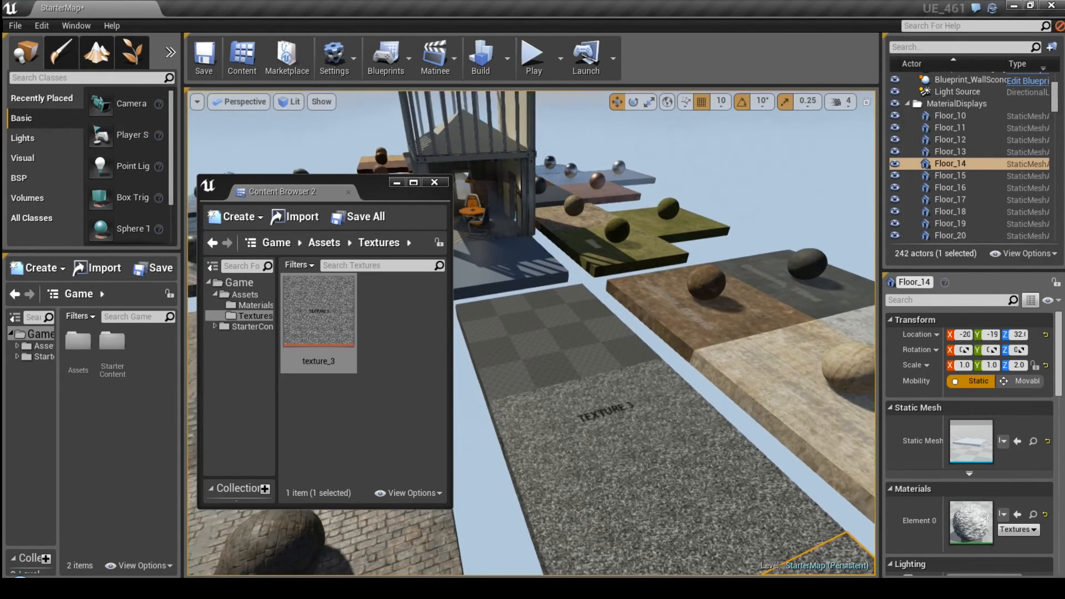